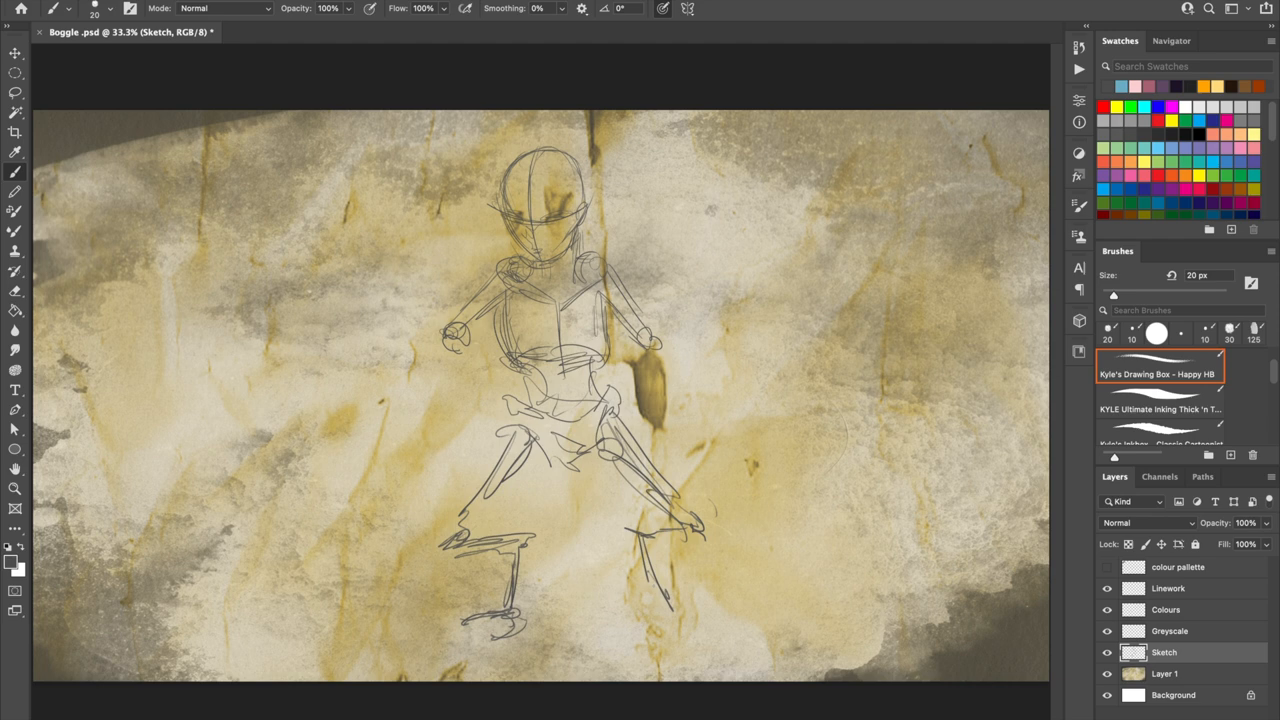
# Redraw the Sketch layer figure crouching, with long wide-spread arms and bent legs.
pyautogui.click(15, 94)
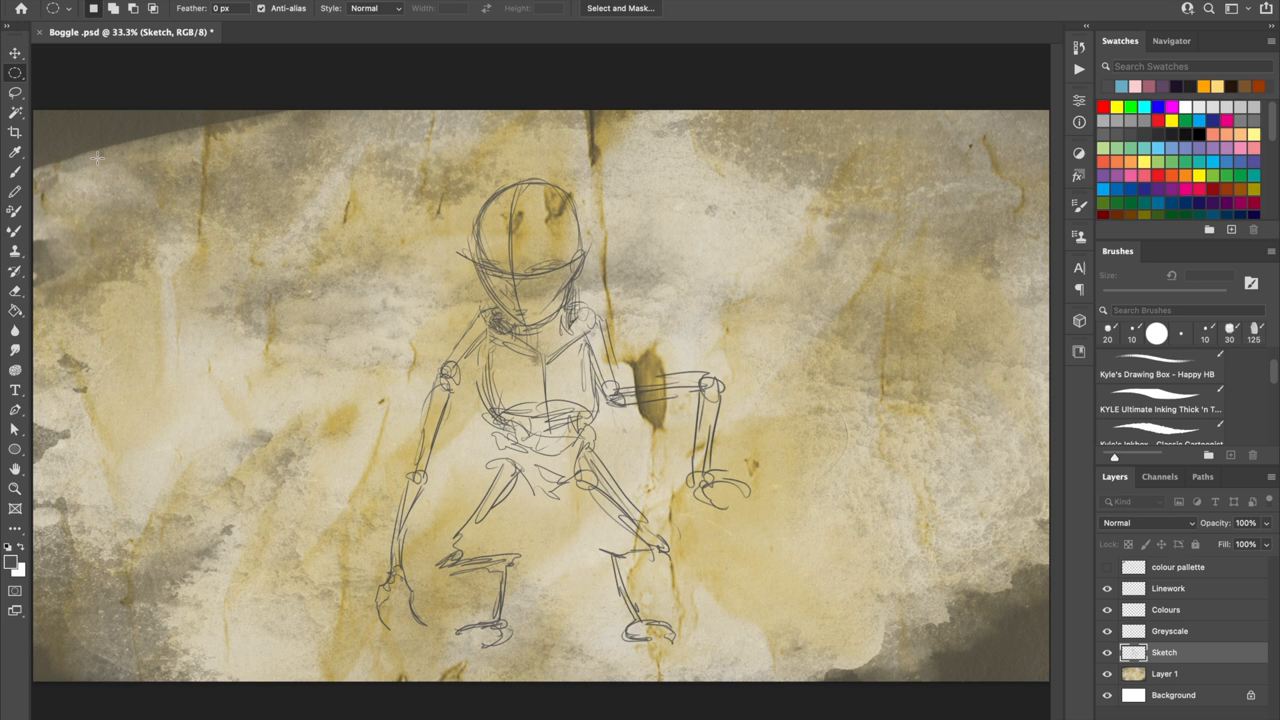
# Select the Linework layer and ink the eyes, fanged mouth and clawed arm at 30 px.
pyautogui.click(1160, 373)
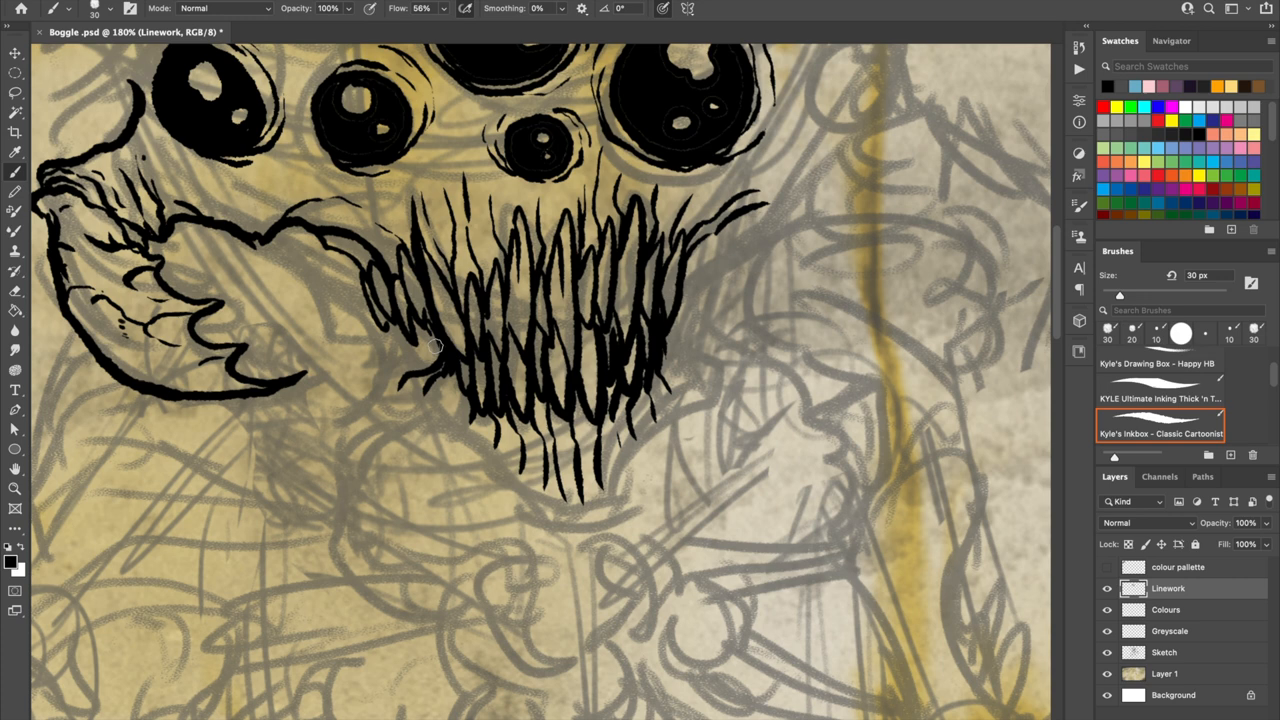
# Ink outlines around the remaining eyes, the second clawed hand and the first spikes.
pyautogui.moveTo(440, 345); pyautogui.dragTo(380, 500)
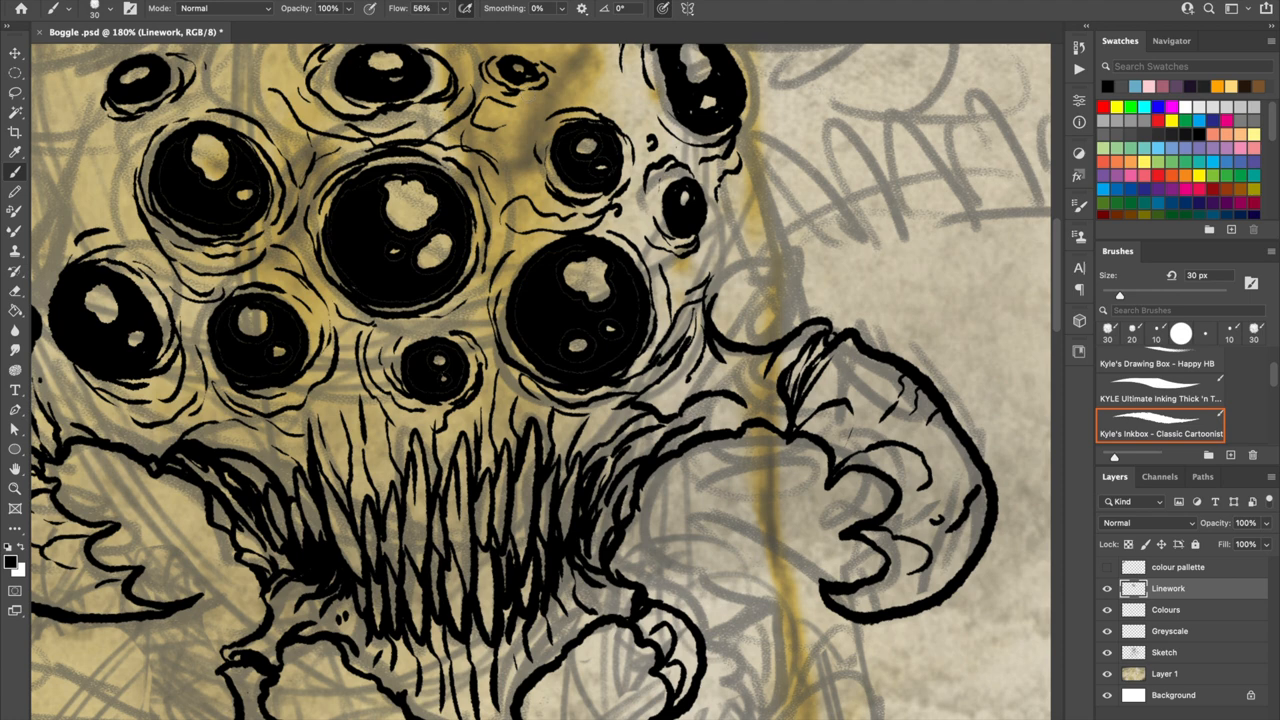
pyautogui.click(15, 489)
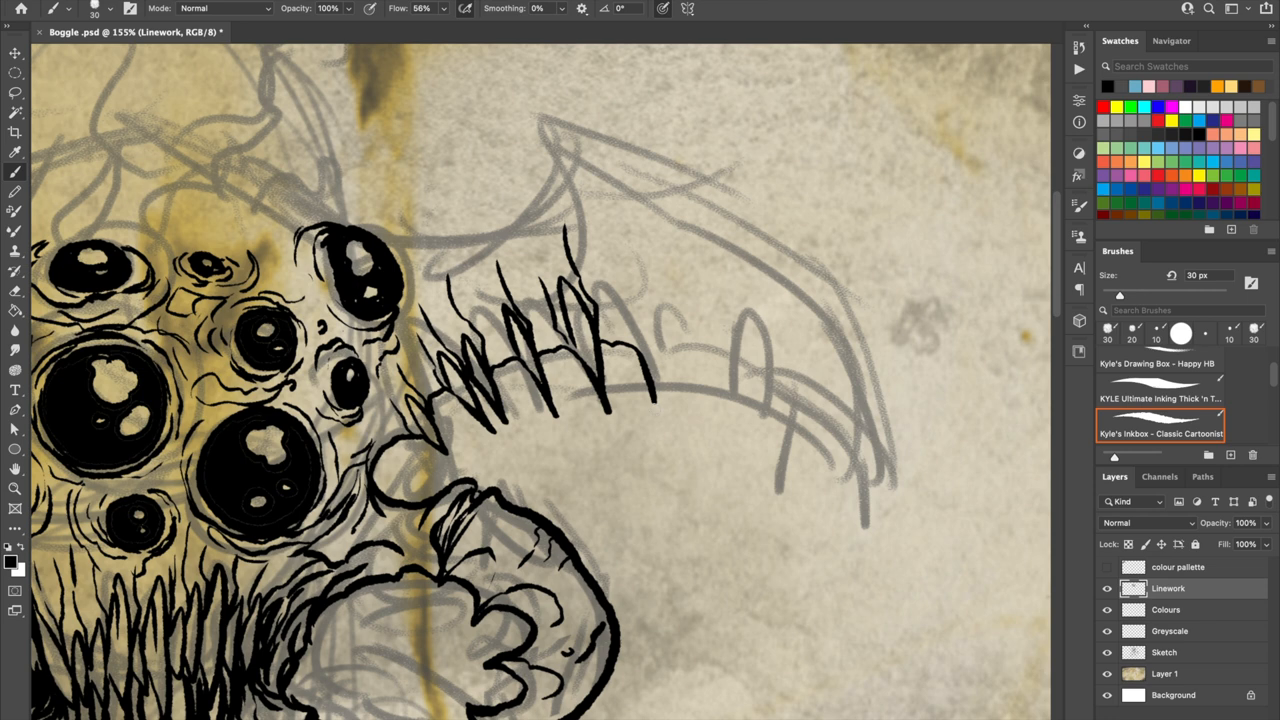
# Ink curling tendrils atop the head and a jagged fringe of spikes along the side.
pyautogui.moveTo(530, 100); pyautogui.dragTo(880, 540)
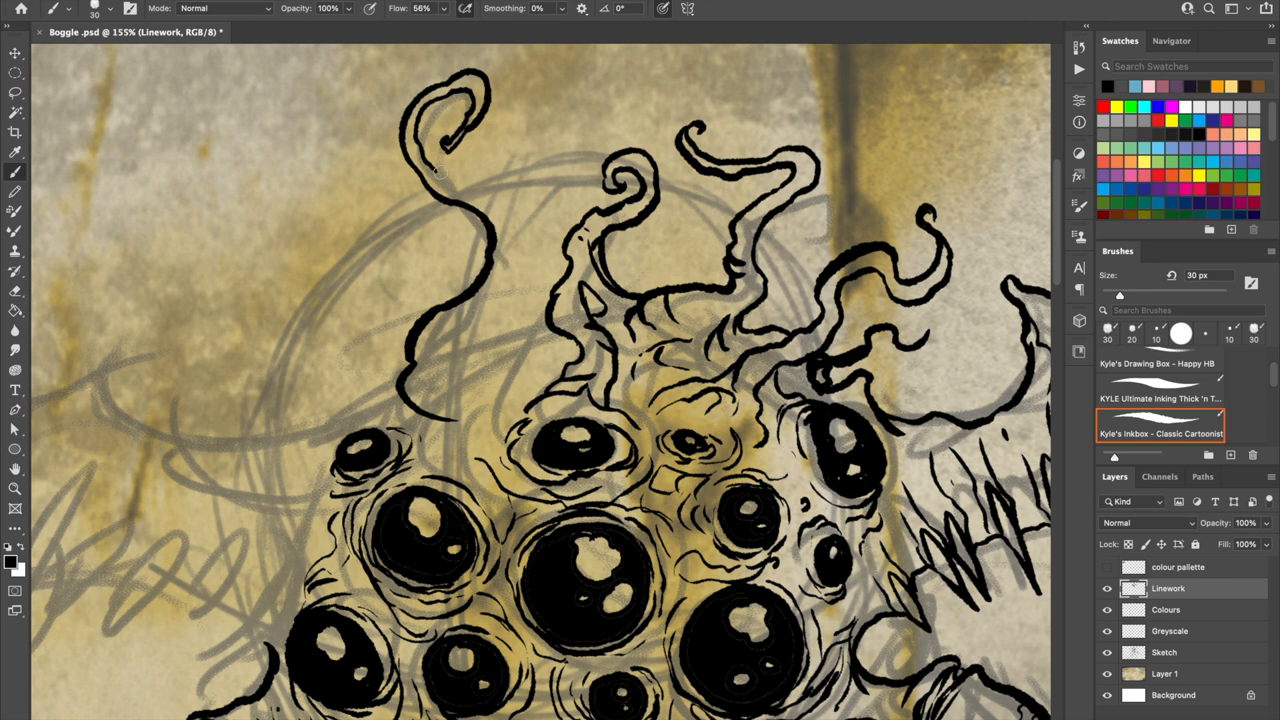
pyautogui.moveTo(460, 170); pyautogui.dragTo(280, 390)
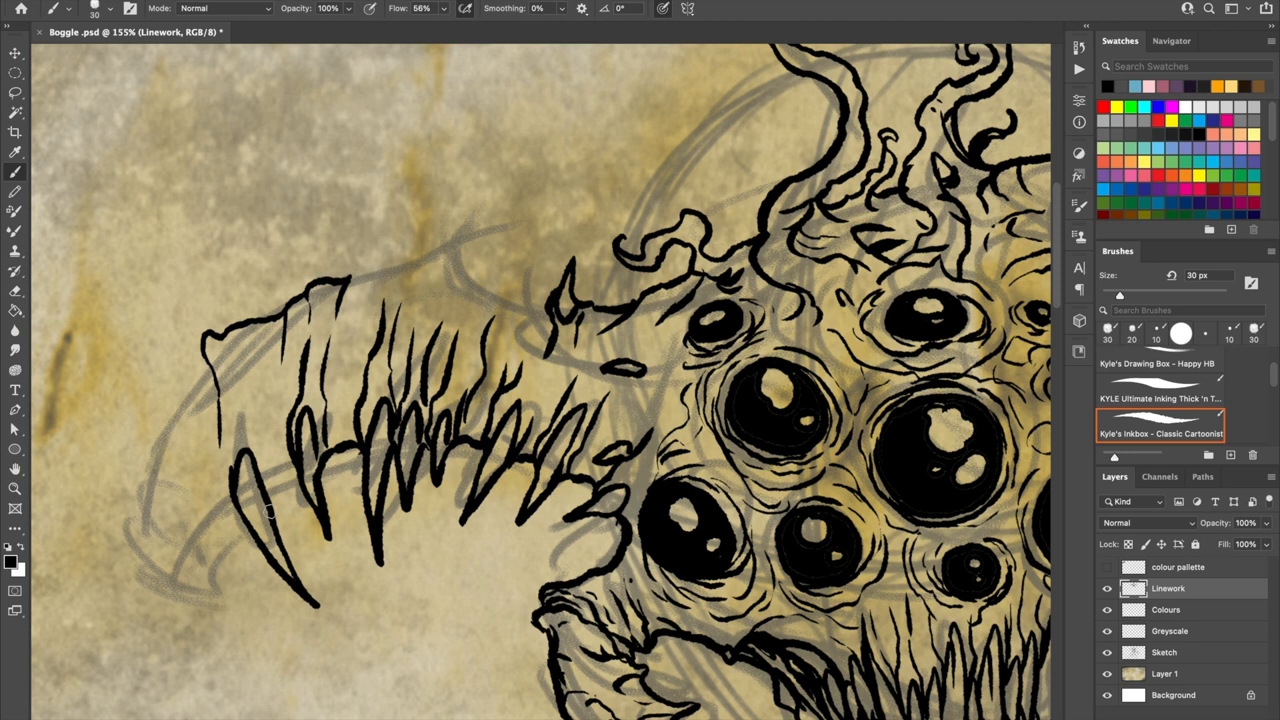
pyautogui.click(20, 8)
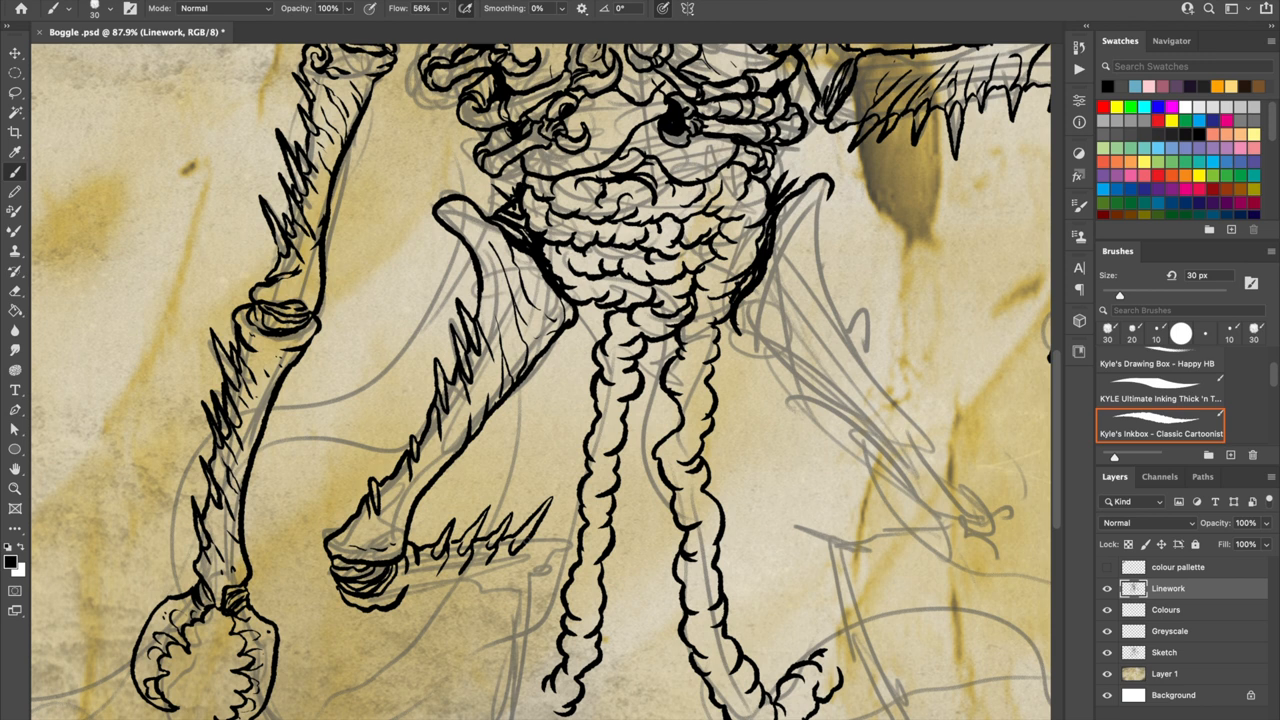
# Trace the arms, legs and sprawling tentacles in black with the Classic Cartoonist brush.
pyautogui.scroll(-3)
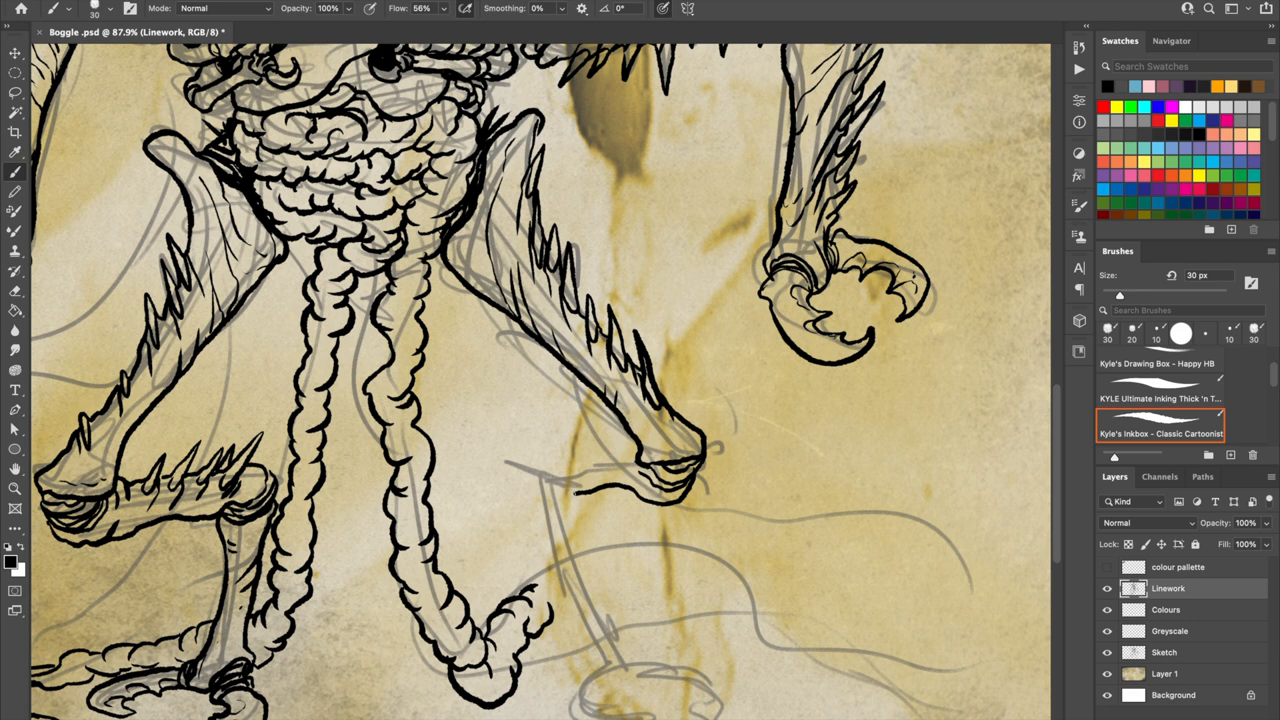
pyautogui.scroll(-3)
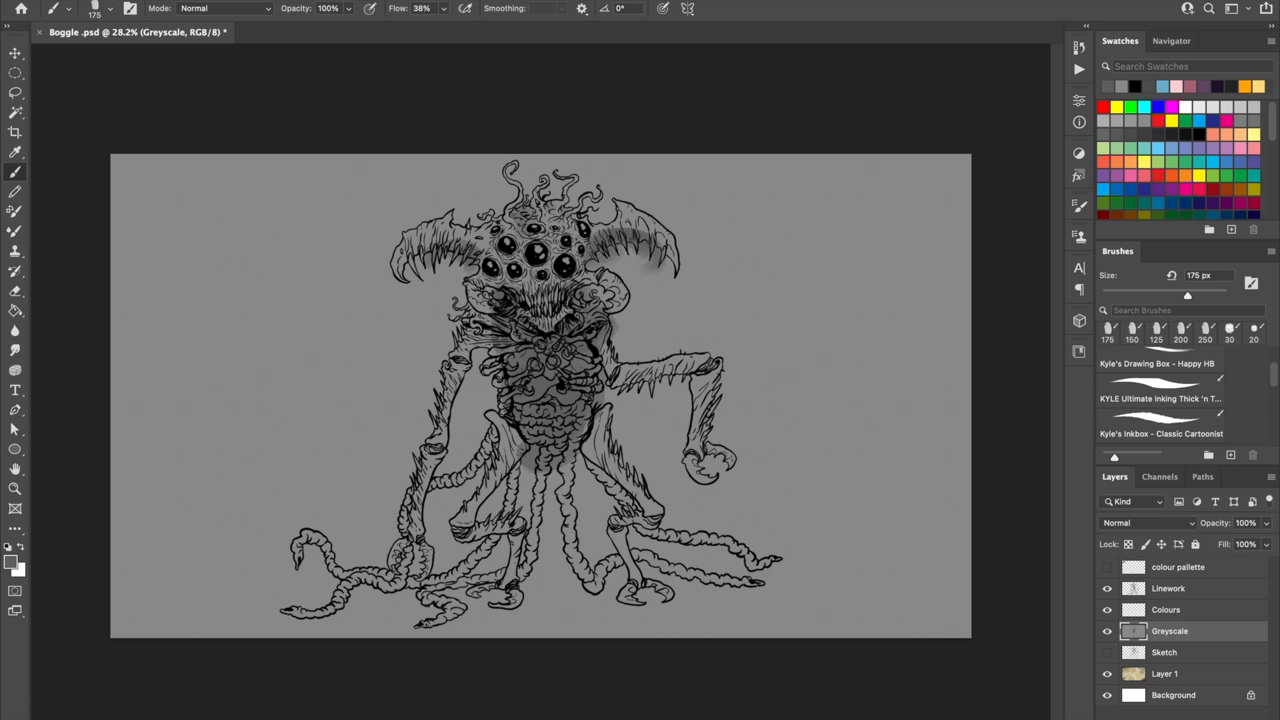
# Select the Greyscale layer, hide the Sketch, fill mid-grey and begin soft-brush shading.
pyautogui.click(1107, 328)
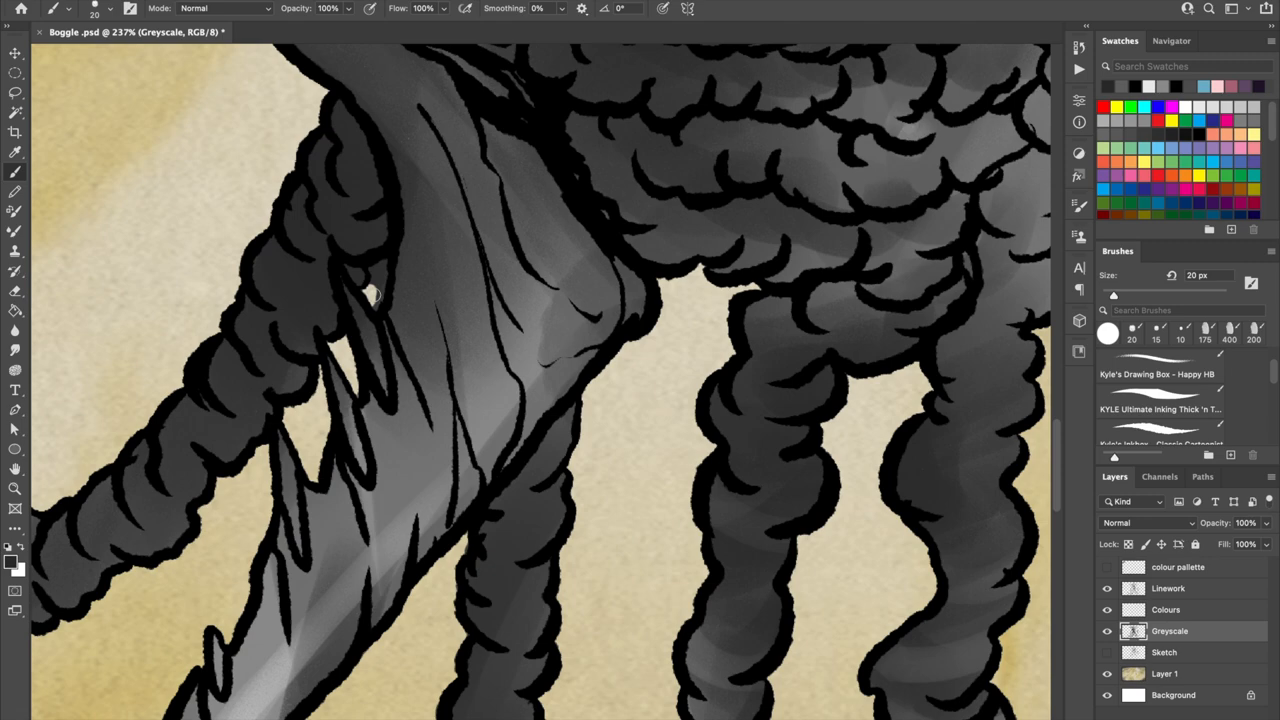
# Paint dark grey shadows and lighter highlights on the legs and tentacles at 20 px.
pyautogui.click(15, 489)
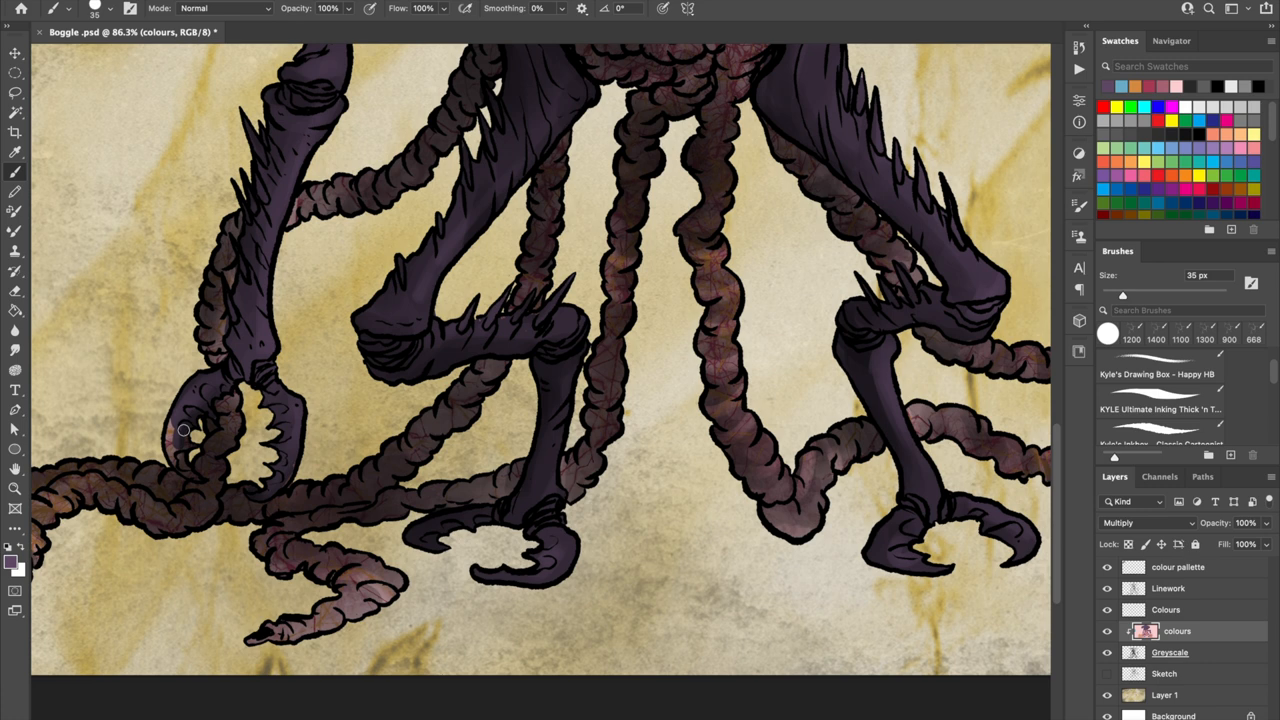
# Paint dark muted tones on body, horns and wings in Multiply at 25 px.
pyautogui.click(15, 489)
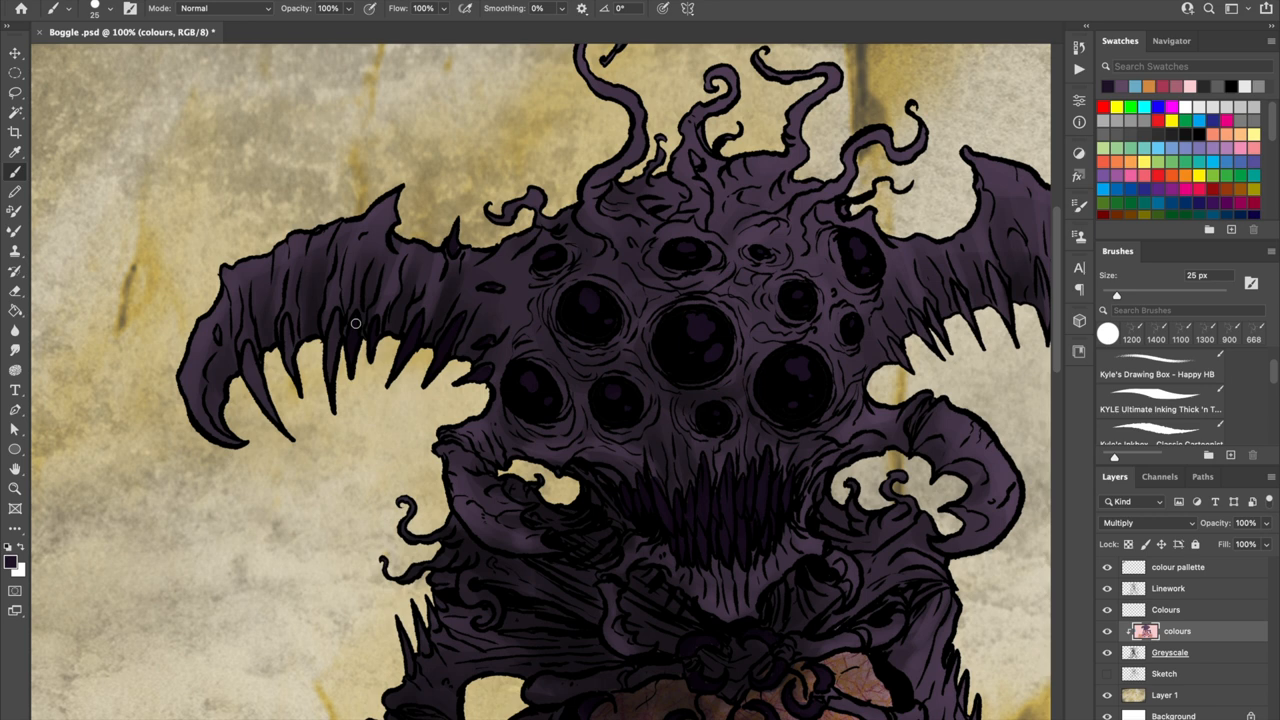
pyautogui.scroll(-3)
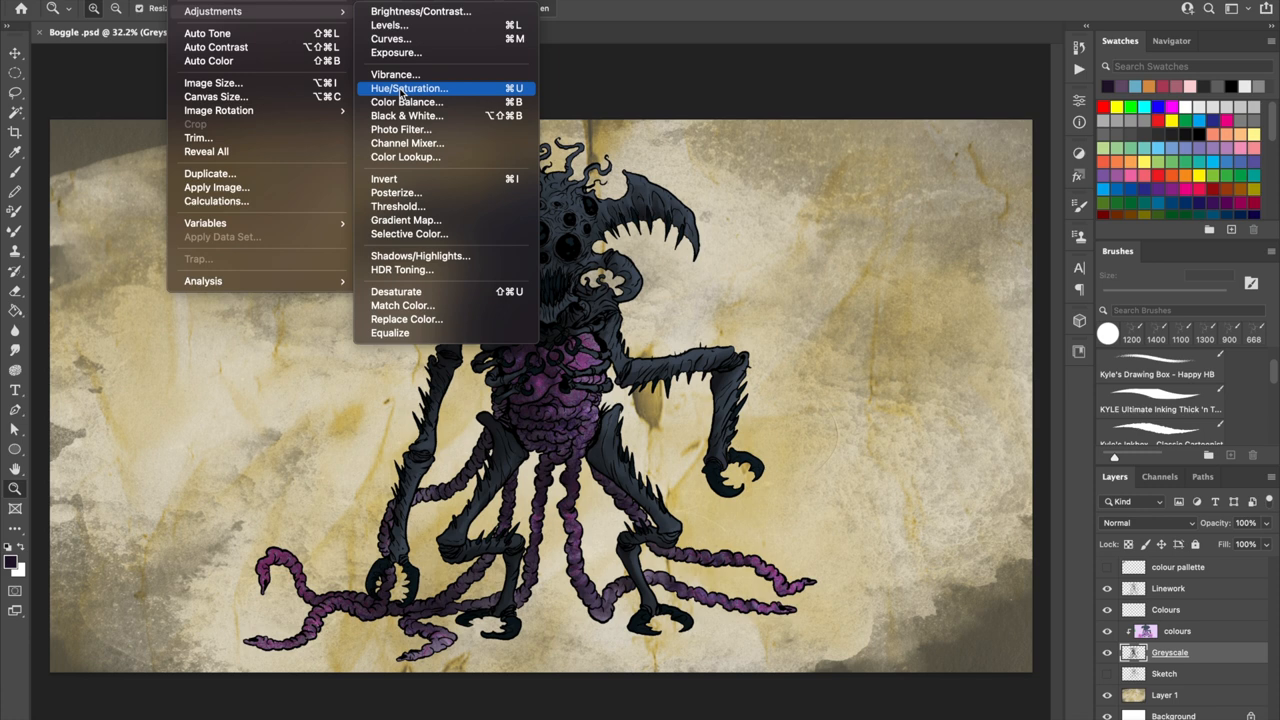
# Colorize the Greyscale layer with Hue 263, Saturation +48 and Lightness +28.
pyautogui.click(408, 88)
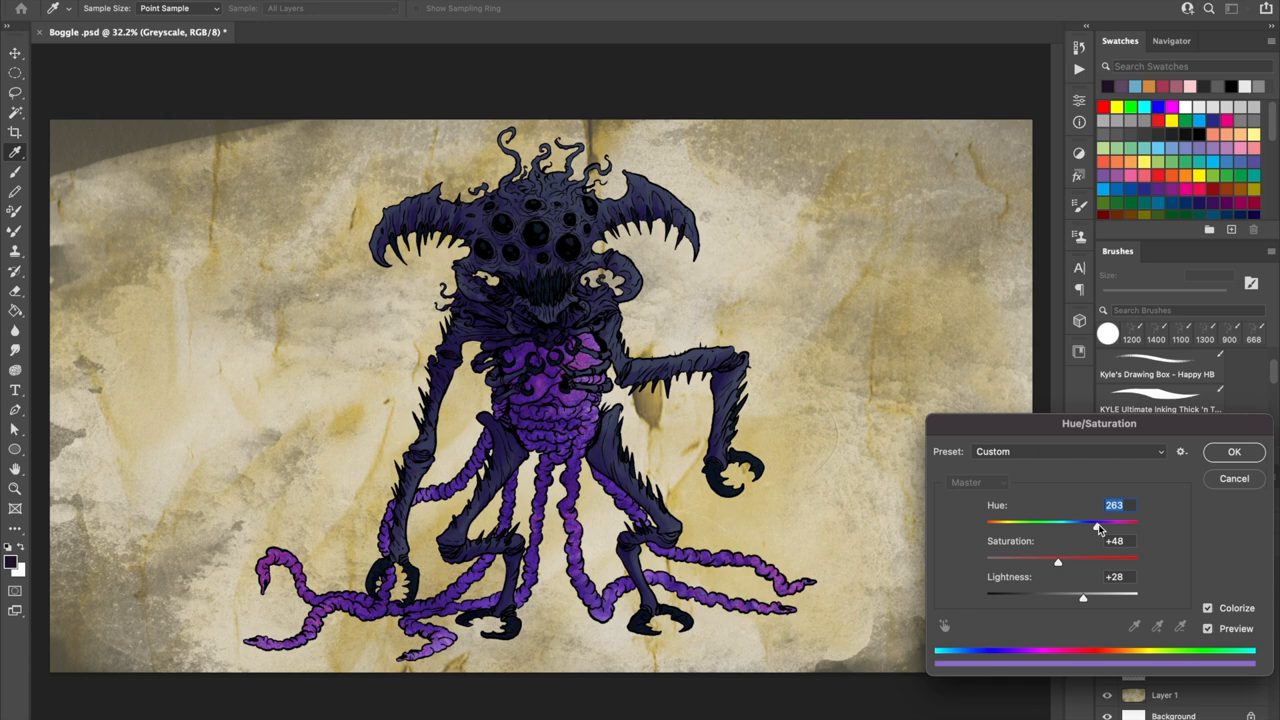
pyautogui.click(1234, 452)
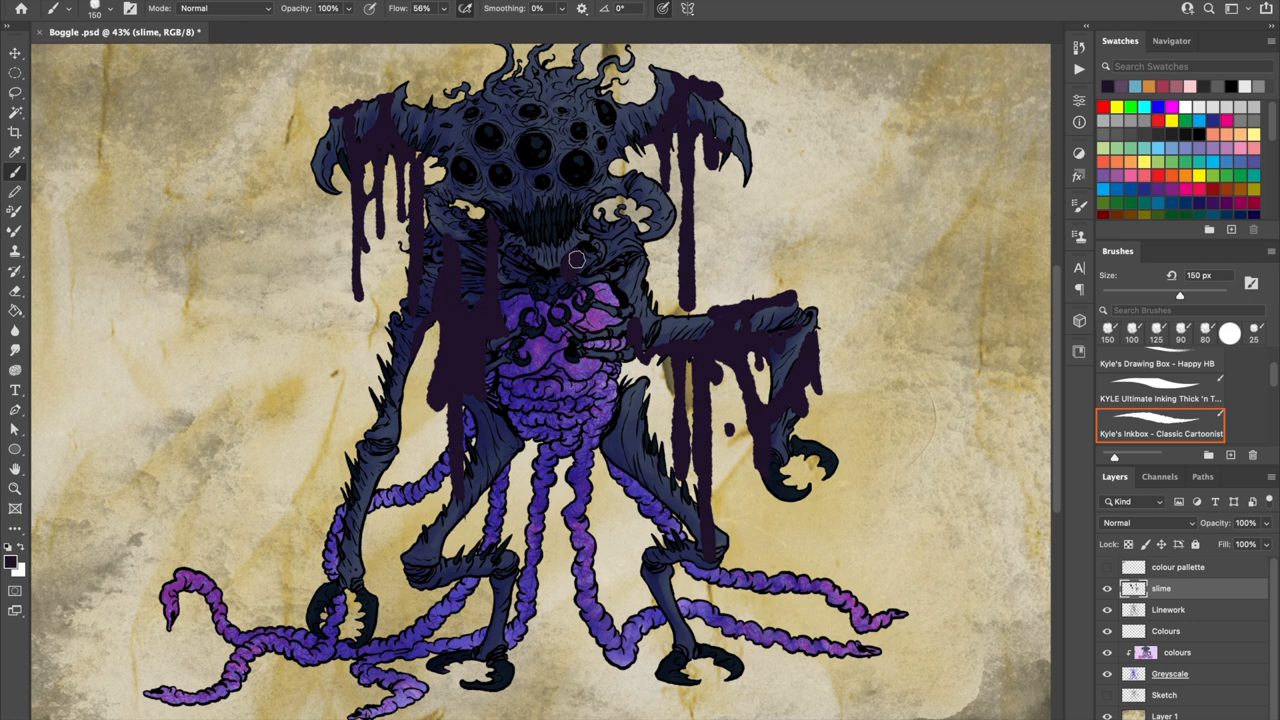
# Paint a dark slime drip, then set the slime layer to Multiply at 82% opacity.
pyautogui.moveTo(575, 260); pyautogui.dragTo(420, 540)
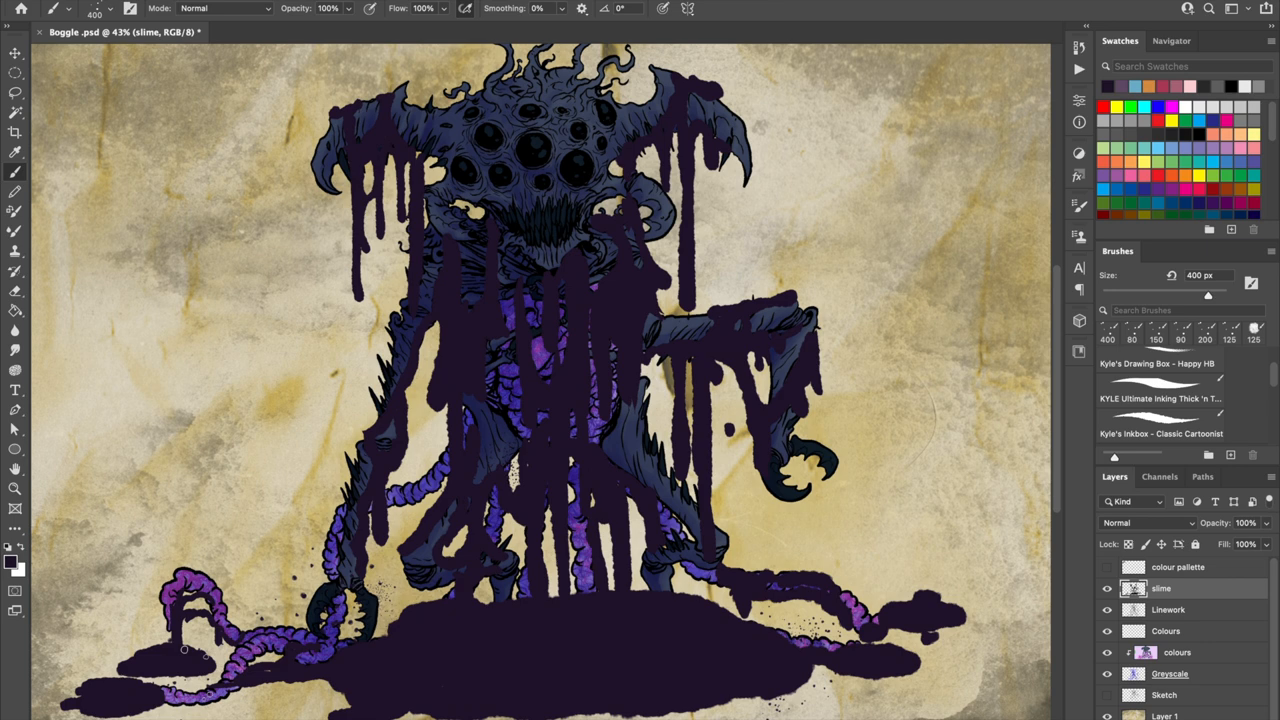
pyautogui.click(1150, 522)
pyautogui.write('slime o')
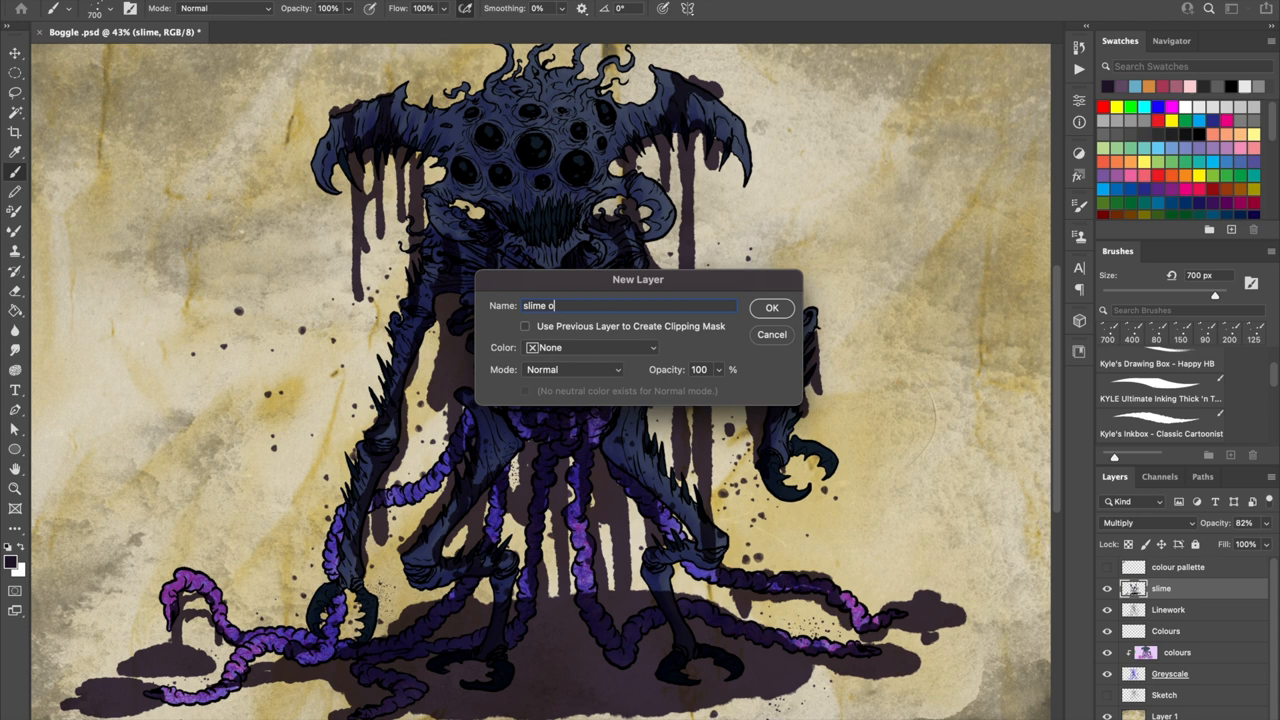
# Create the 'slime outline' layer and trace light-blue outlines around the drips and between the legs.
pyautogui.click(771, 307)
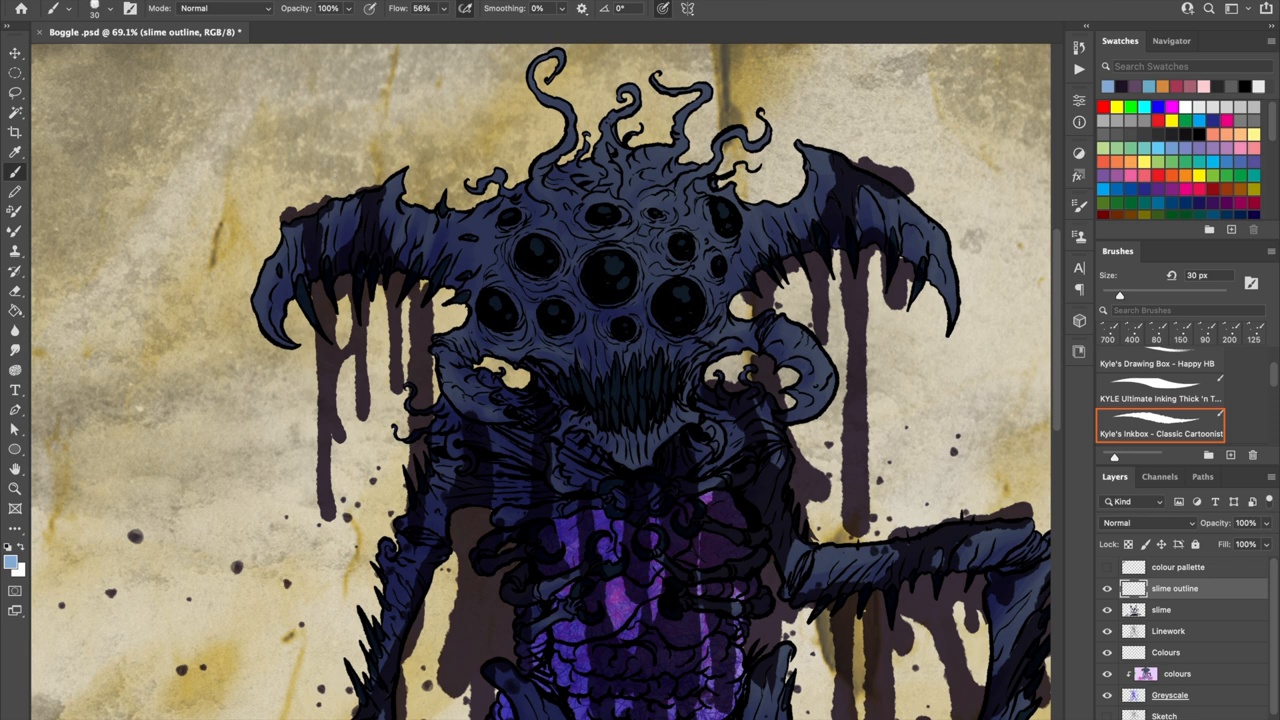
pyautogui.moveTo(290, 215); pyautogui.dragTo(330, 520)
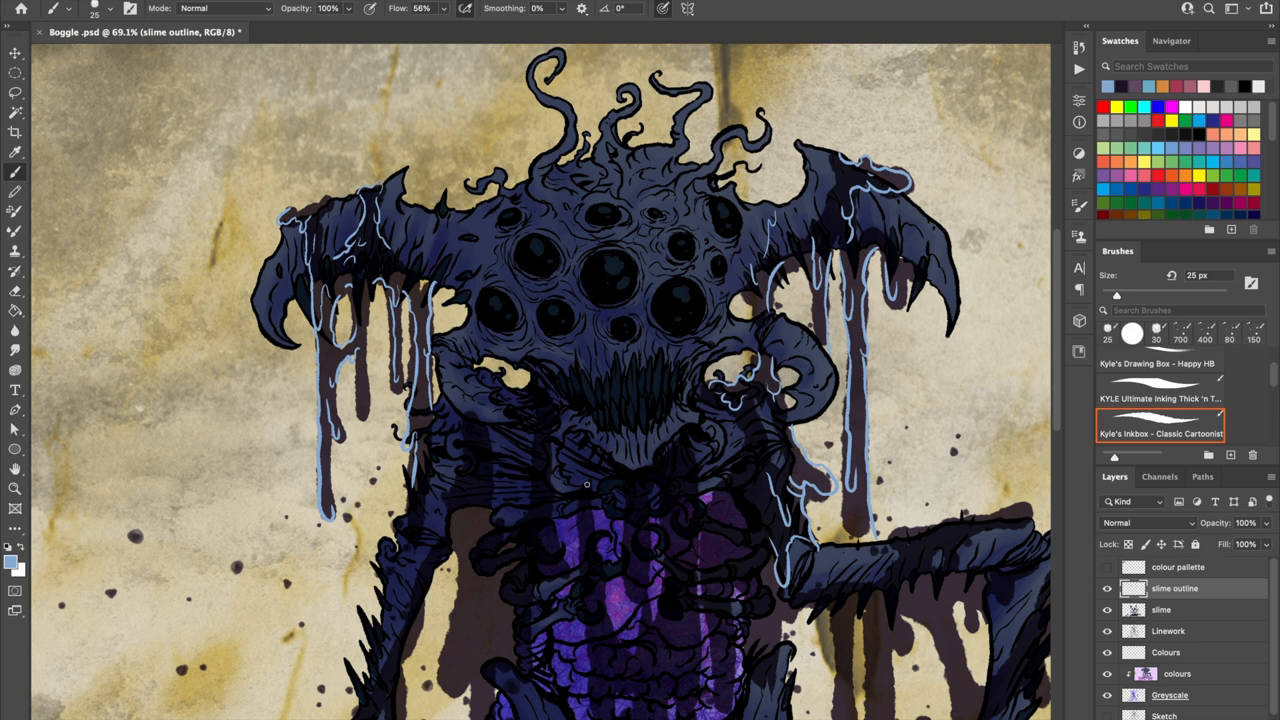
pyautogui.scroll(-3)
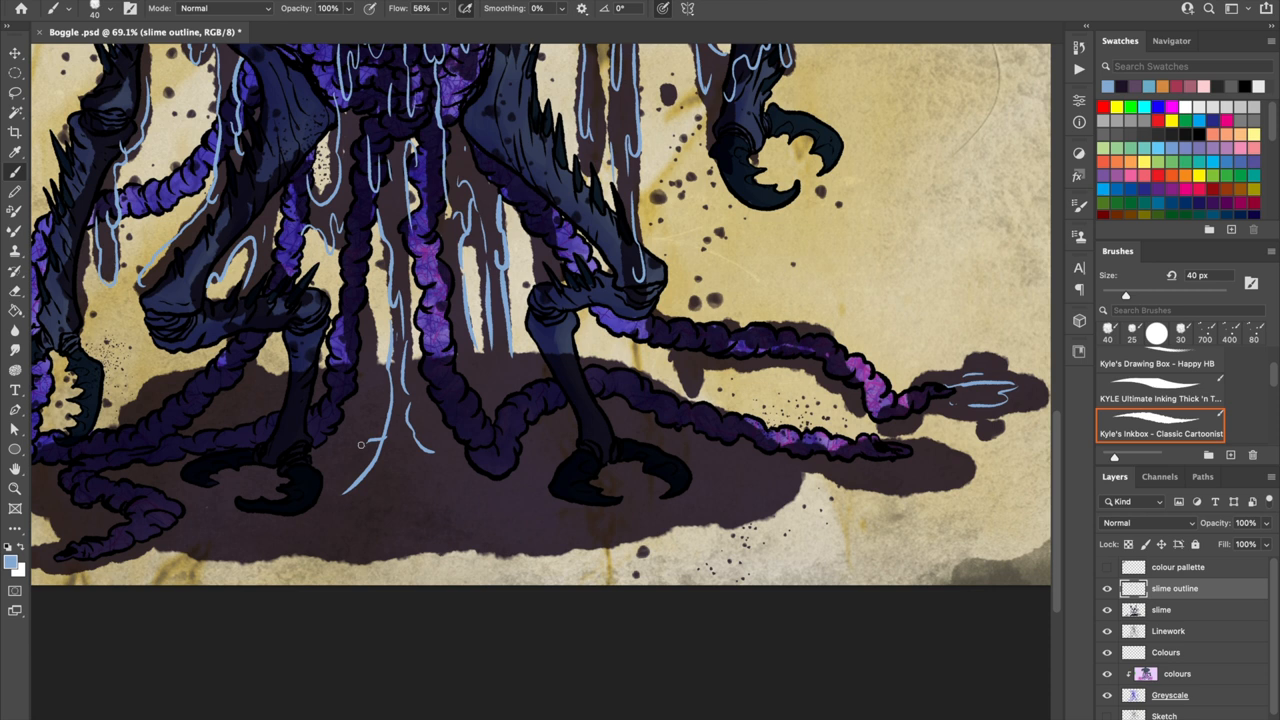
pyautogui.moveTo(360, 445); pyautogui.dragTo(405, 539)
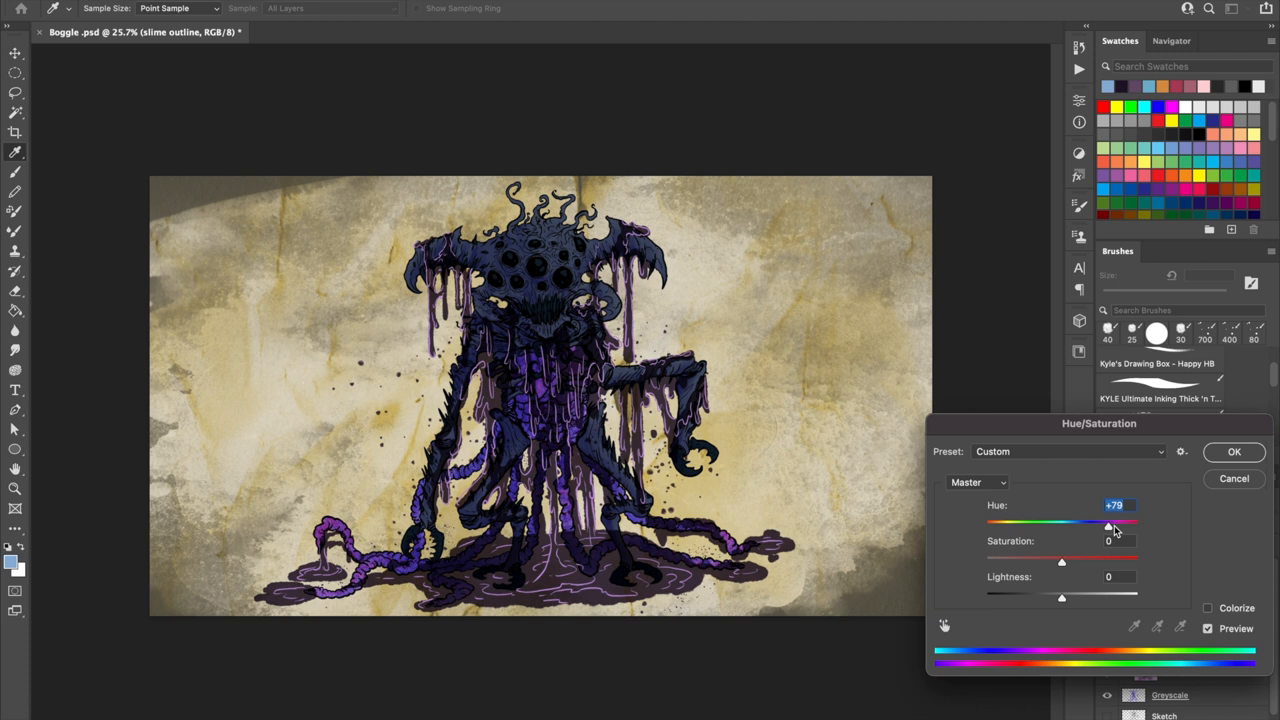
pyautogui.click(1234, 452)
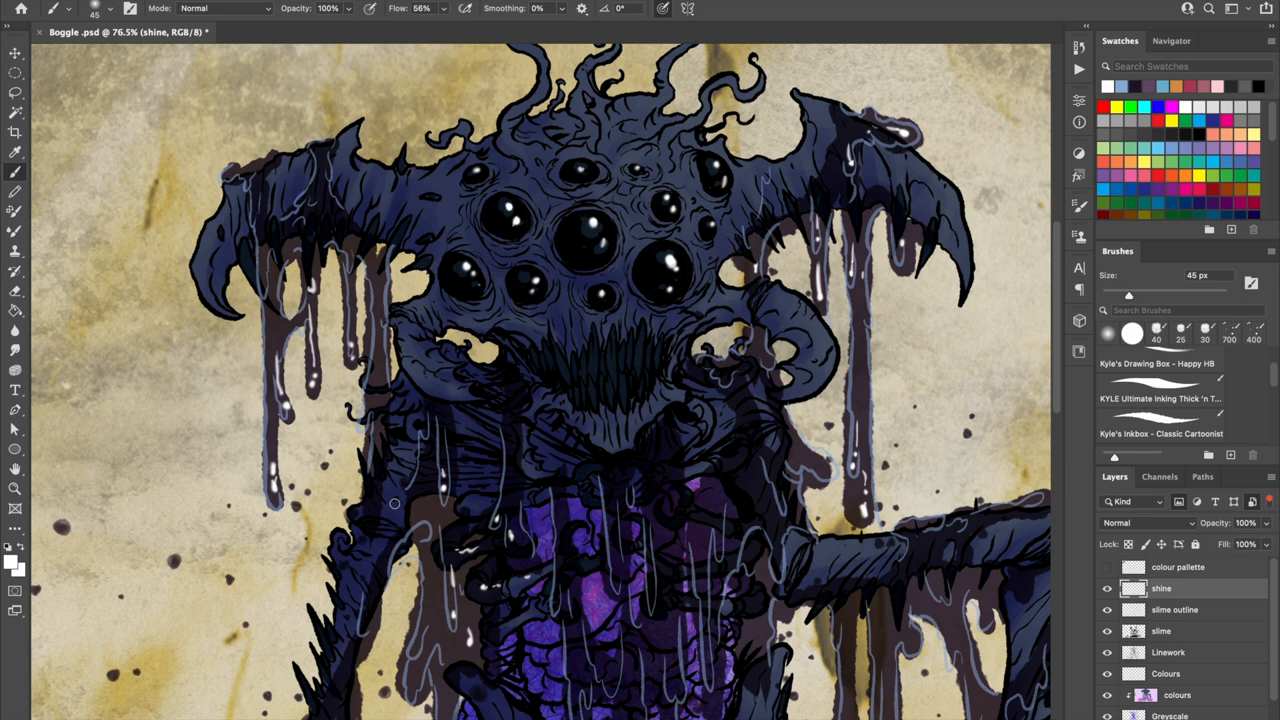
# Scroll down the canvas toward the torso drips for more white highlights.
pyautogui.scroll(-3)
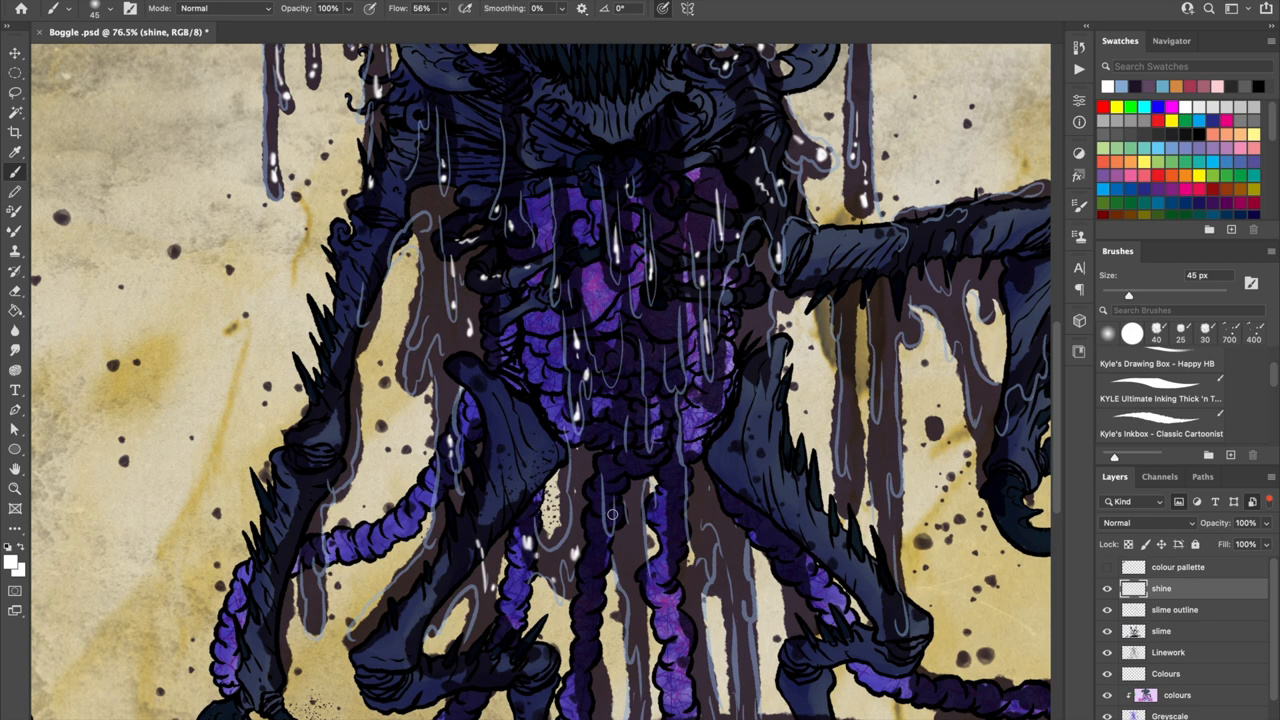